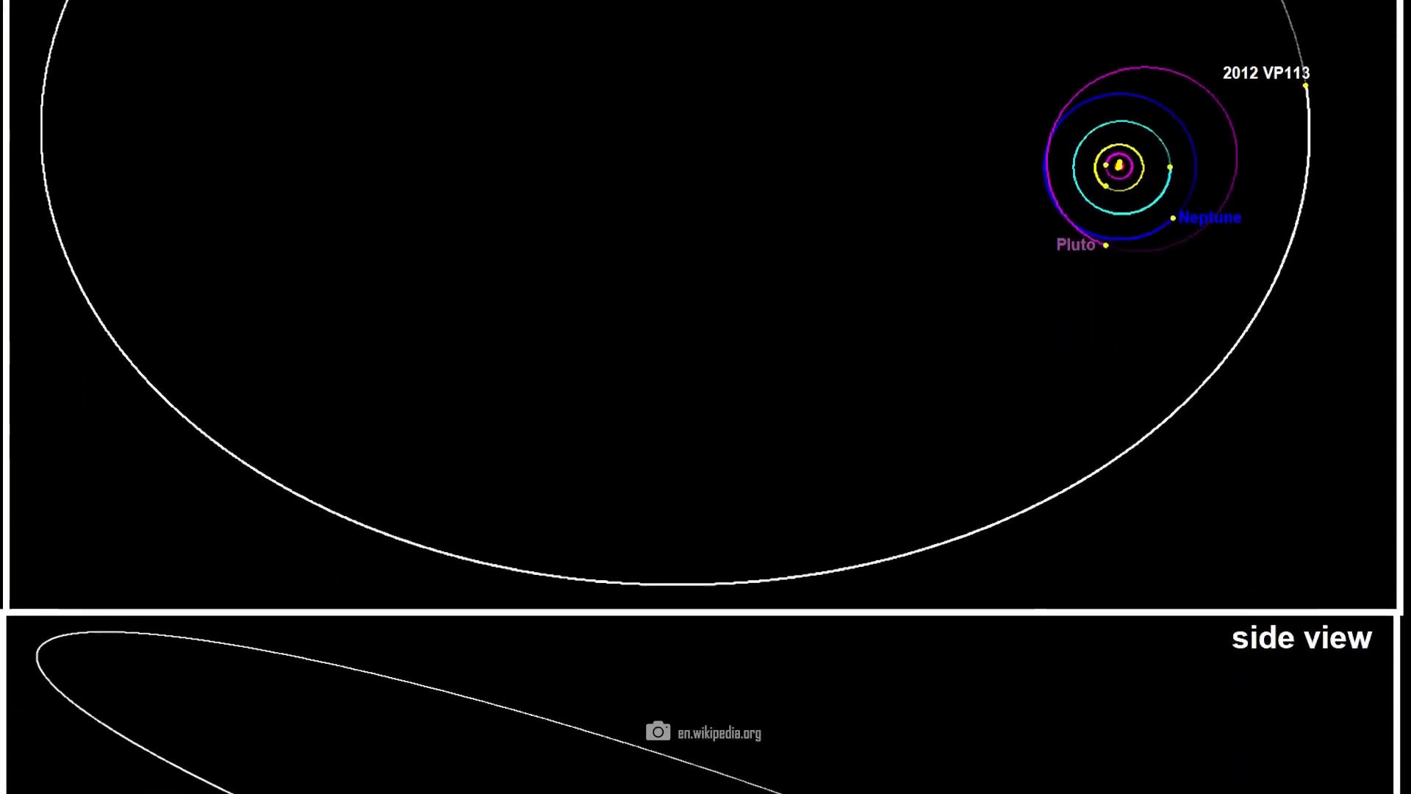
scroll(down, 3)
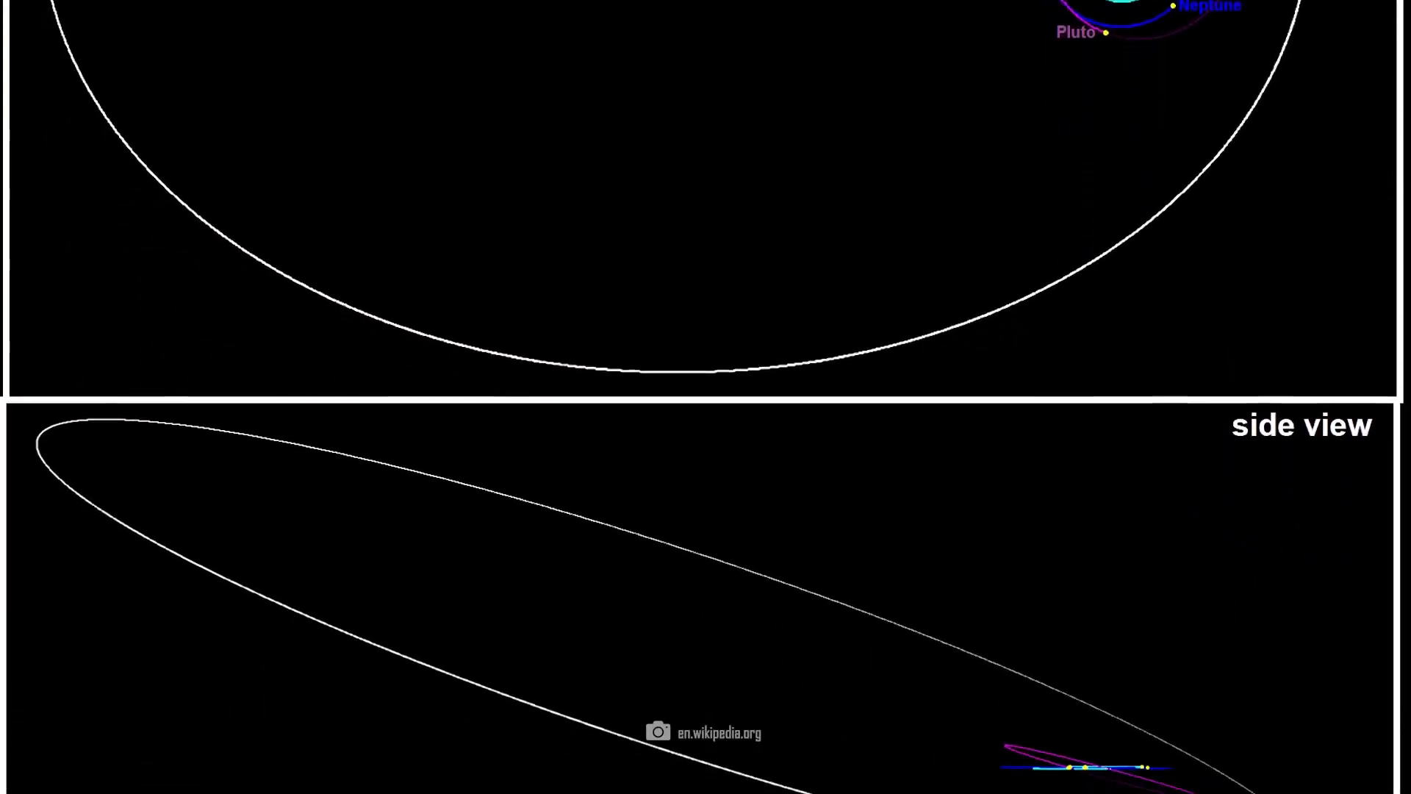
scroll(down, 3)
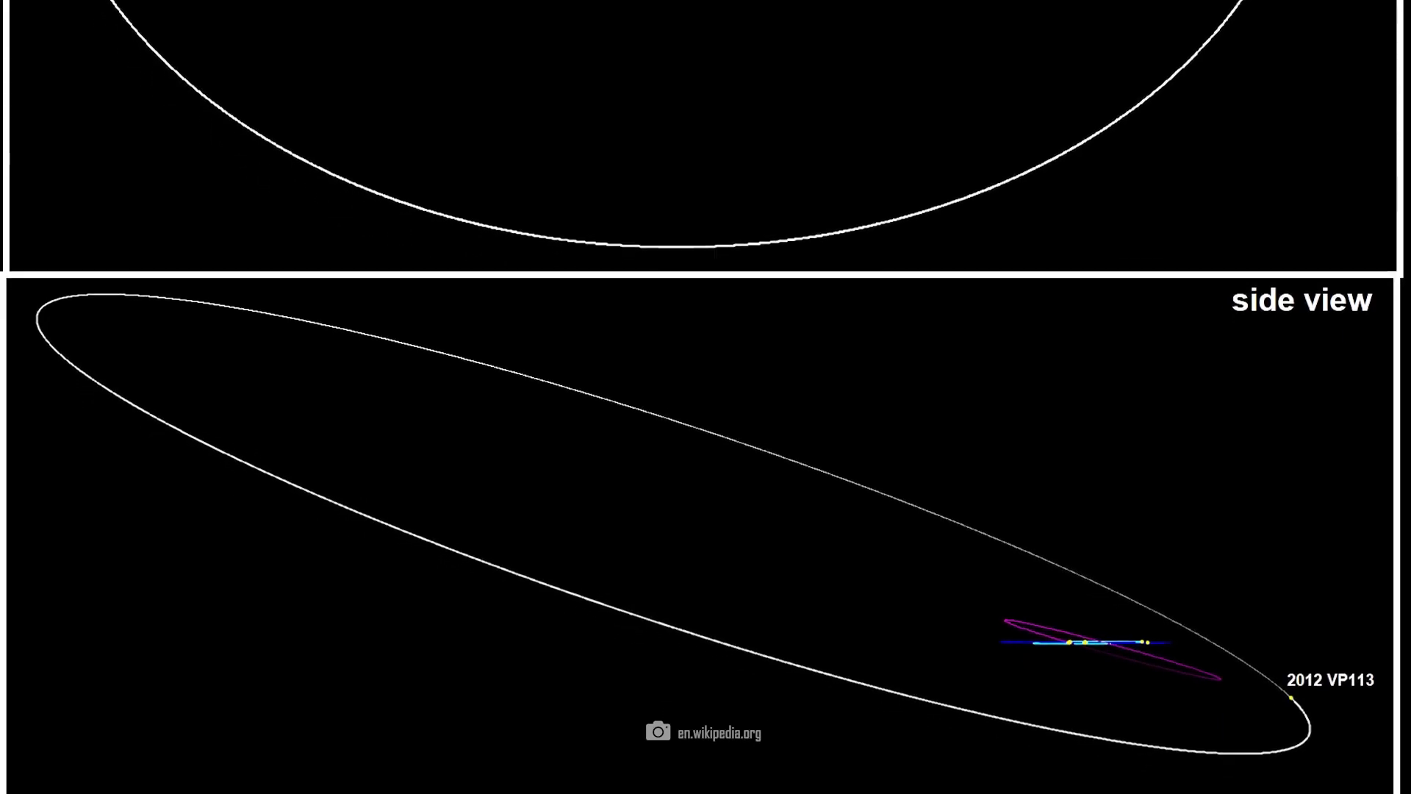